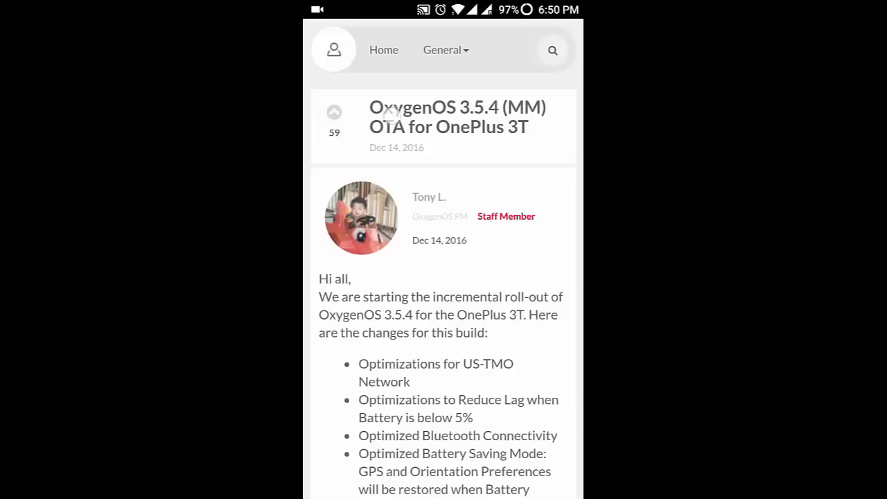
pyautogui.scroll(-3)
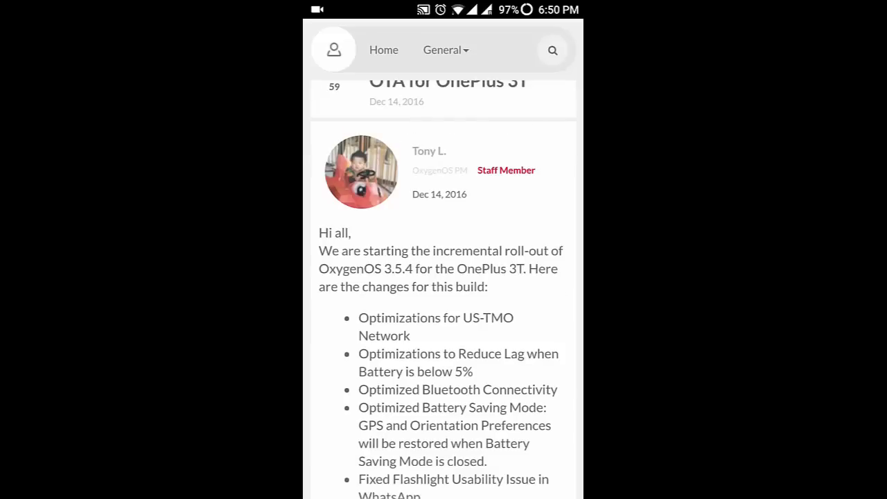
pyautogui.scroll(-3)
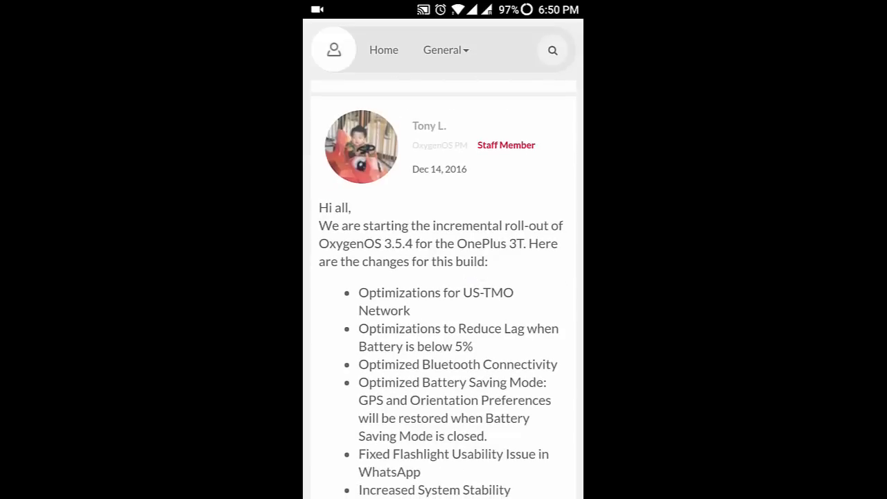
pyautogui.scroll(-3)
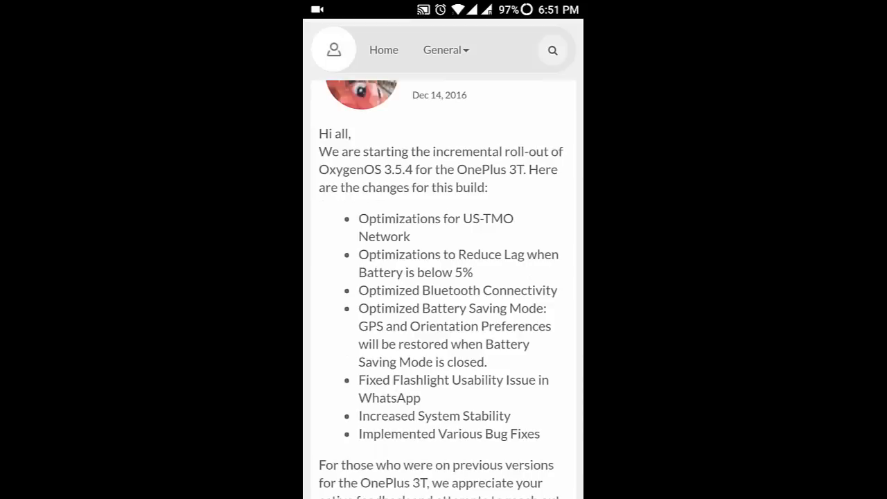
pyautogui.scroll(-3)
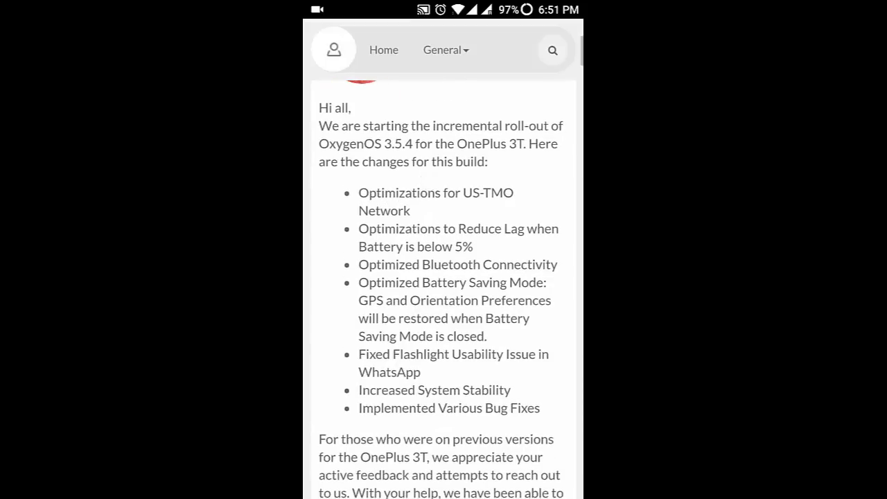